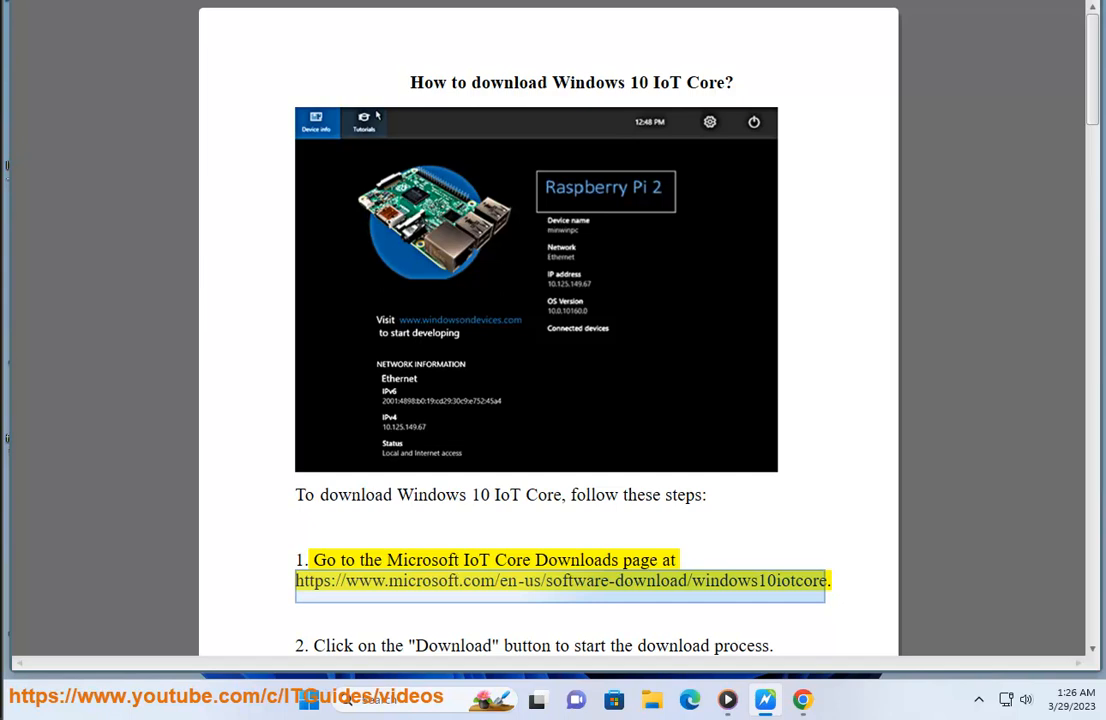
# Step: Read step 1 of the IoT Core download guide aloud, reaching the Microsoft Learn overview page
pyautogui.scroll(-3)
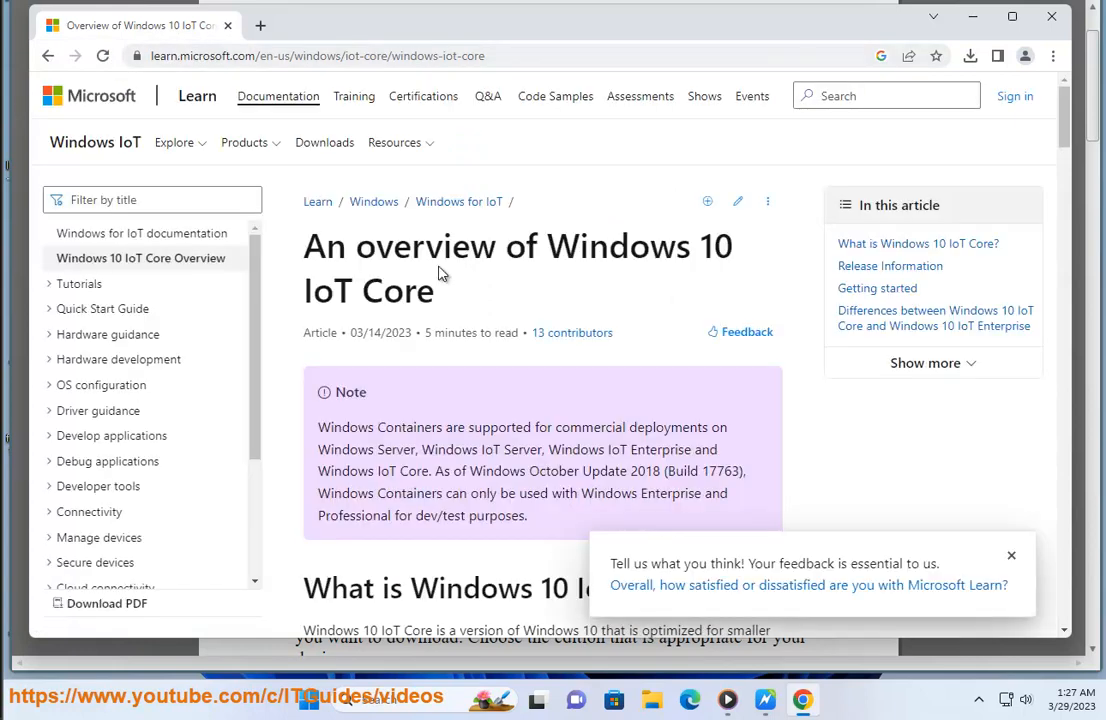
# Step: Scroll the Windows 10 IoT Core overview through to Helpful resources and Recommended content
pyautogui.scroll(-3)
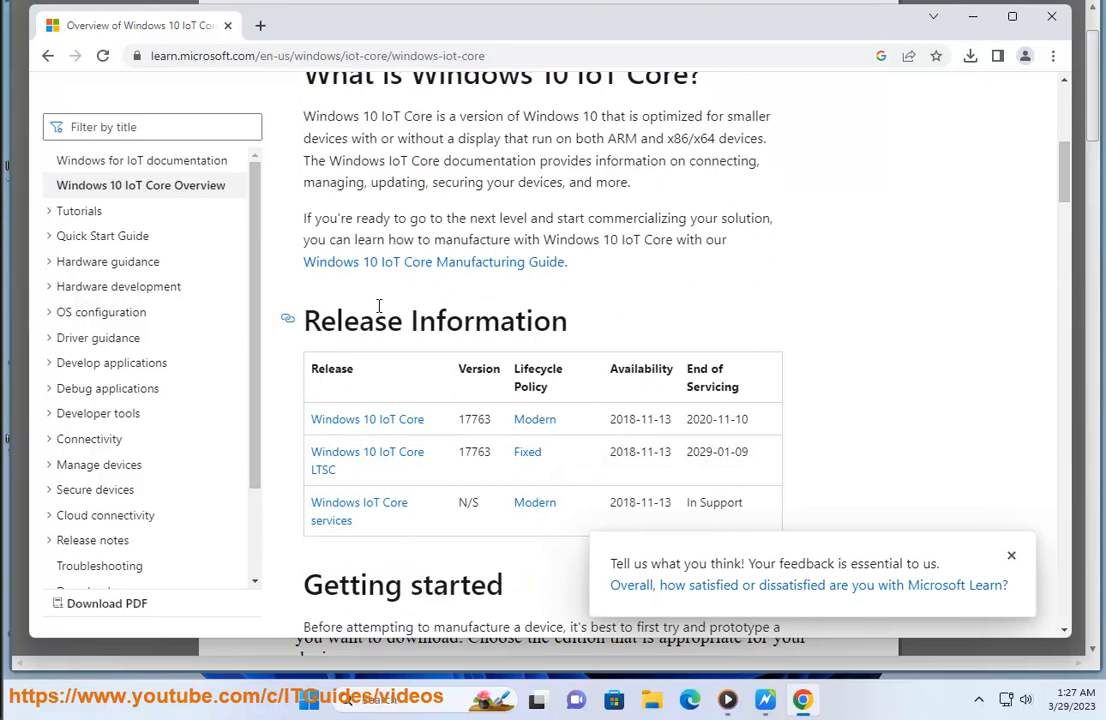
pyautogui.scroll(-3)
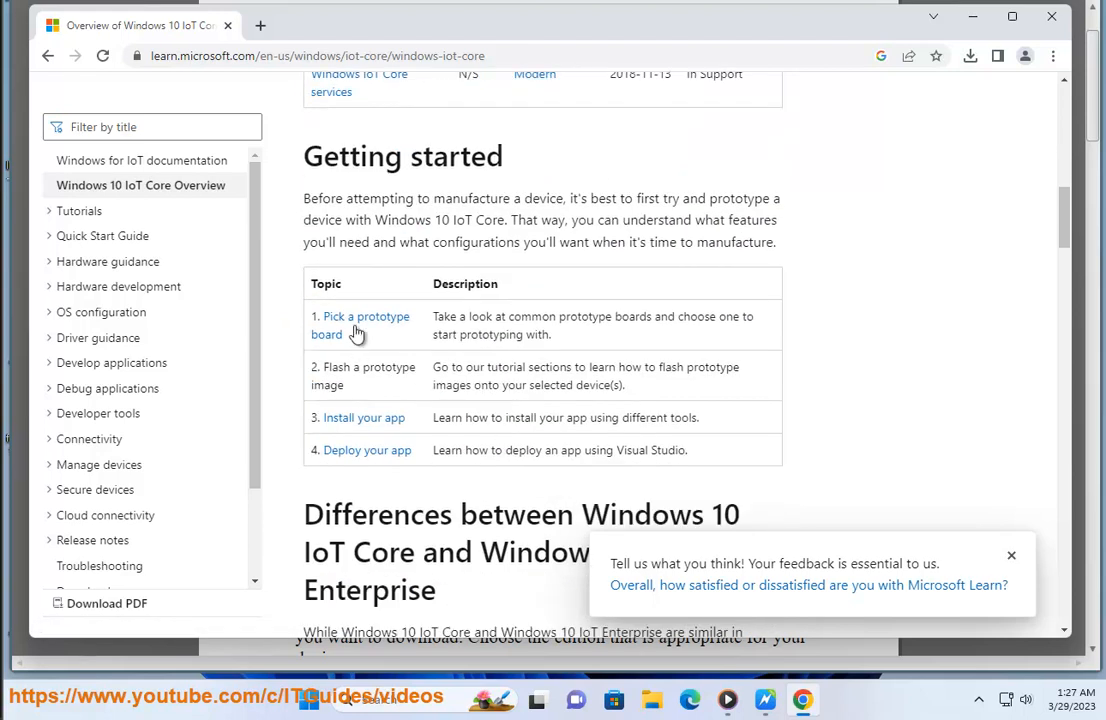
pyautogui.moveTo(456, 443)
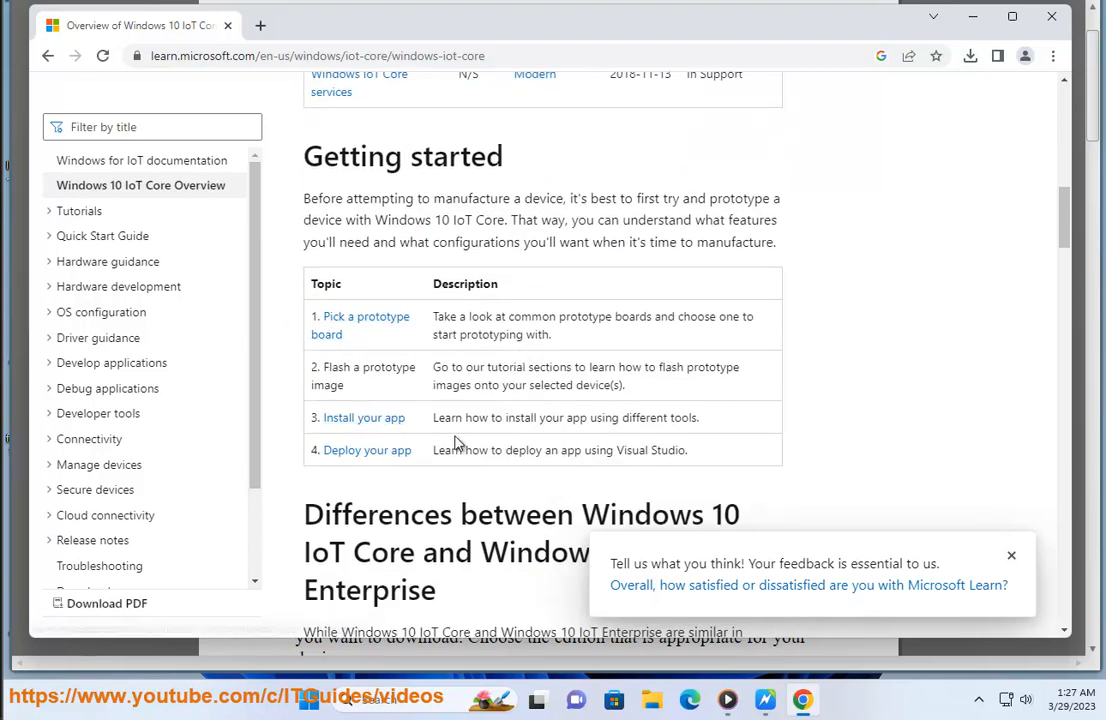
pyautogui.scroll(-3)
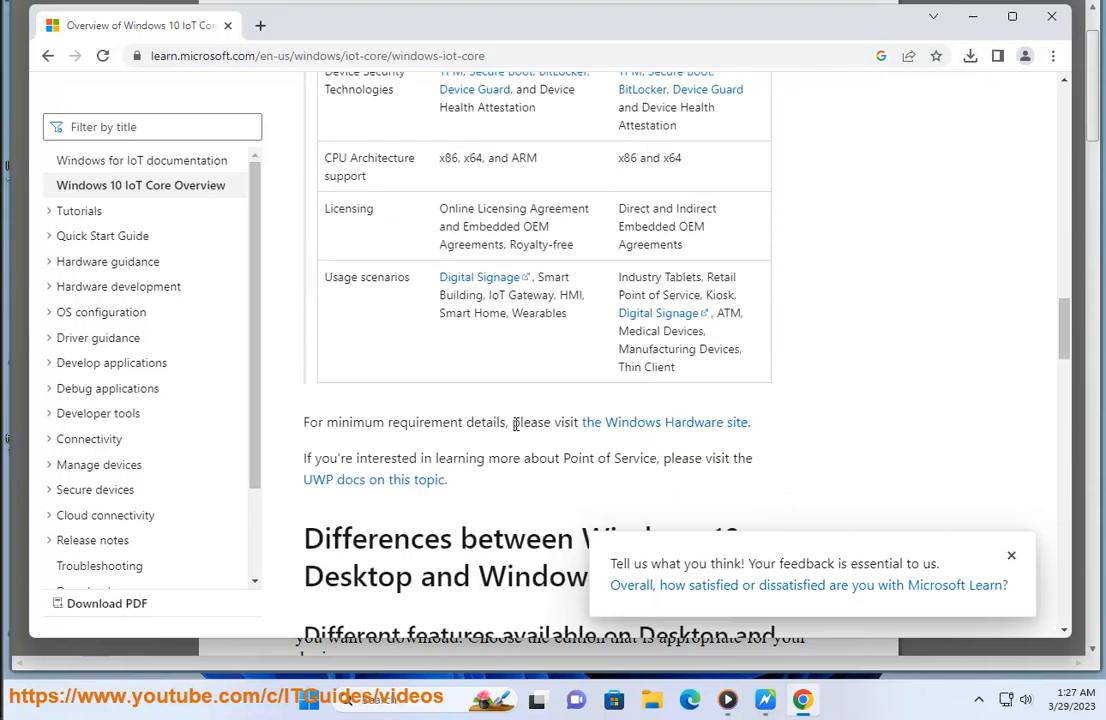
pyautogui.scroll(-3)
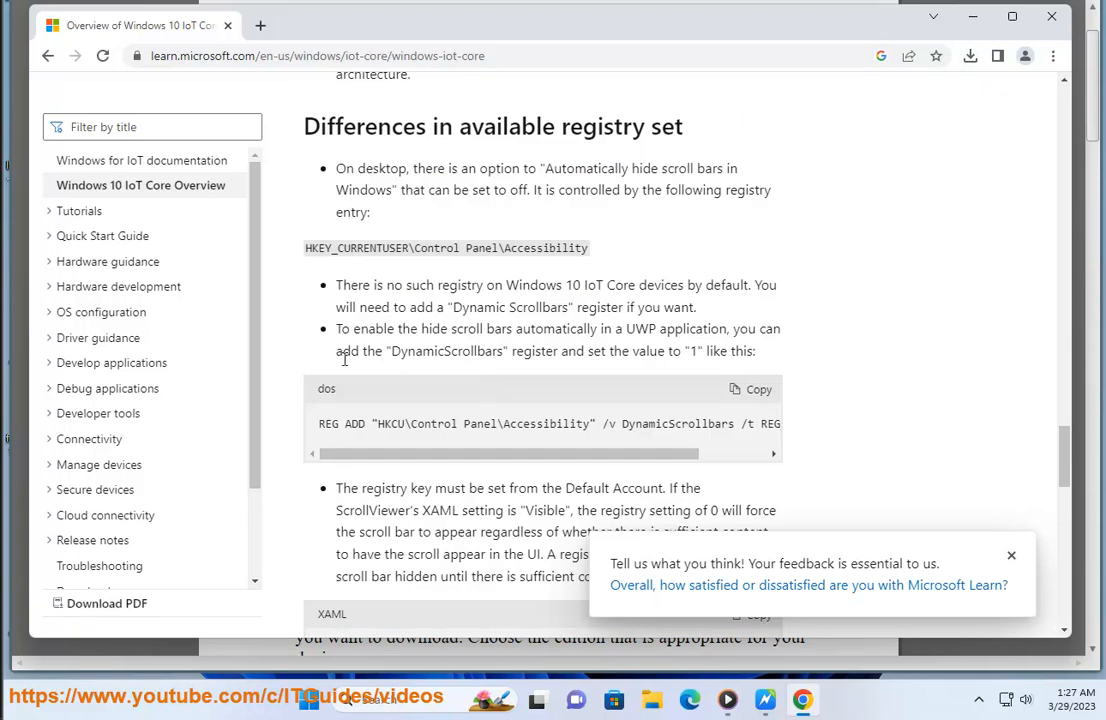
pyautogui.scroll(-3)
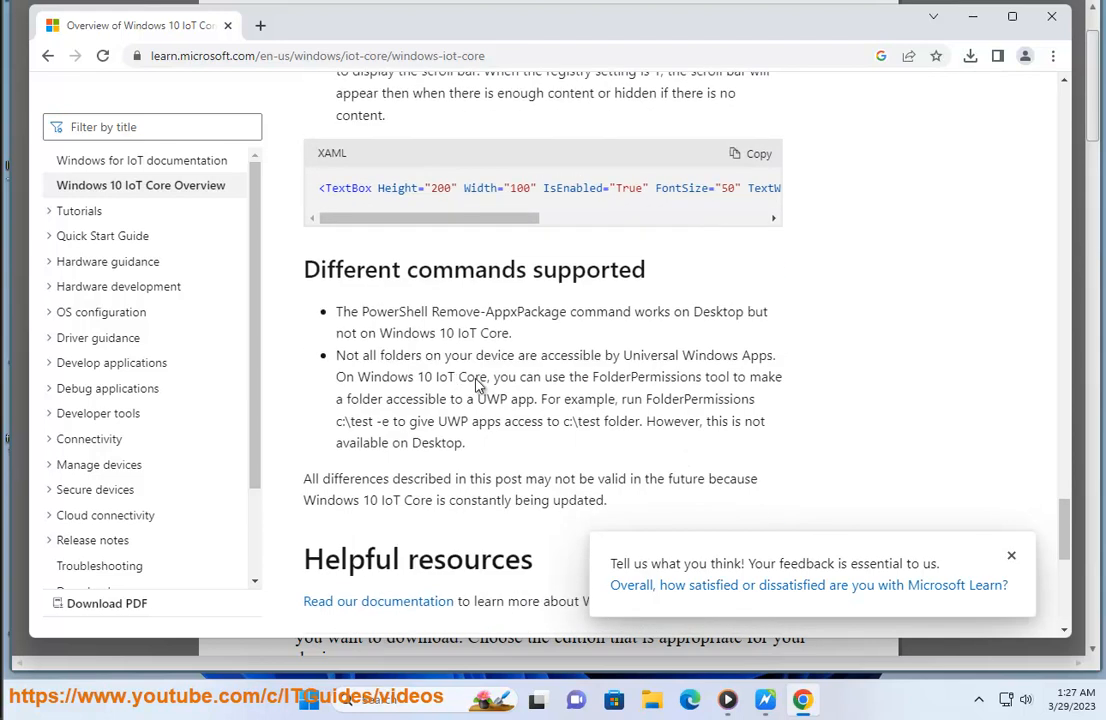
pyautogui.scroll(-3)
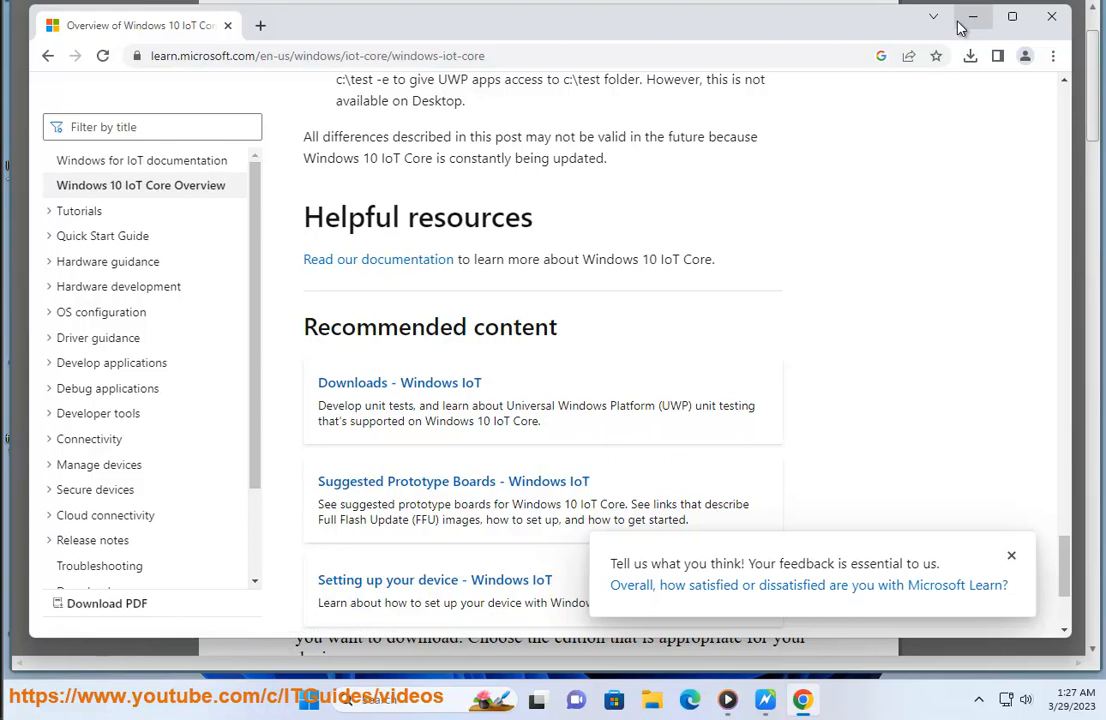
pyautogui.moveTo(972, 17)
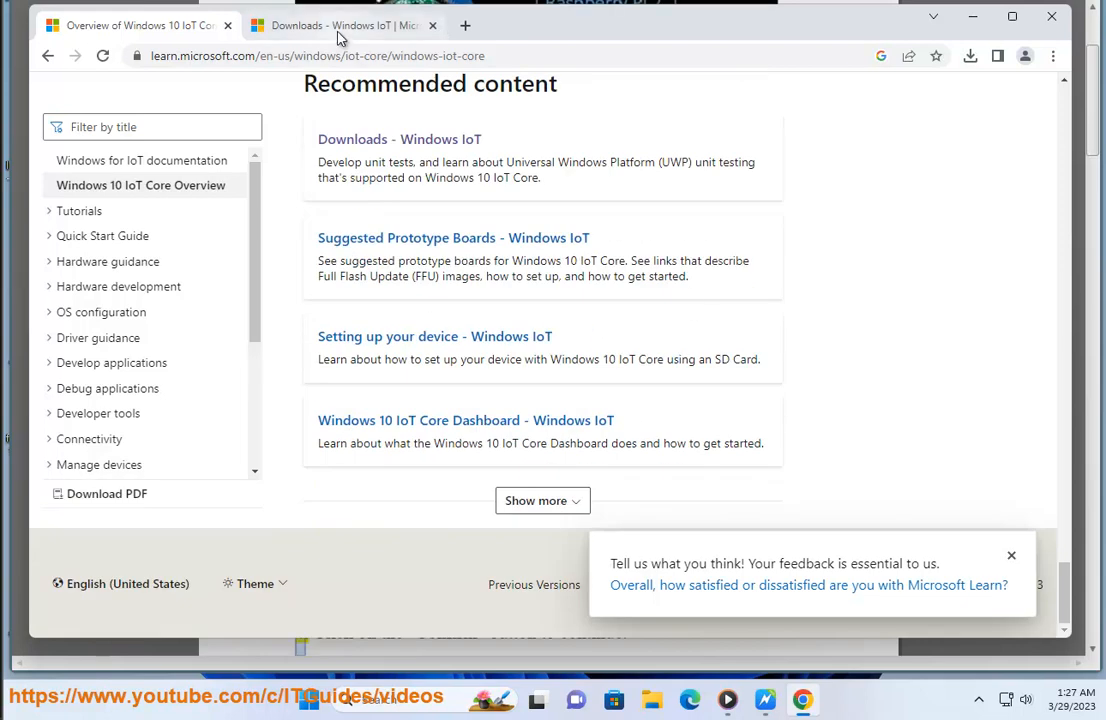
# Step: View the Windows IoT Downloads tab, then return to the overview's Getting started section
pyautogui.click(466, 420)
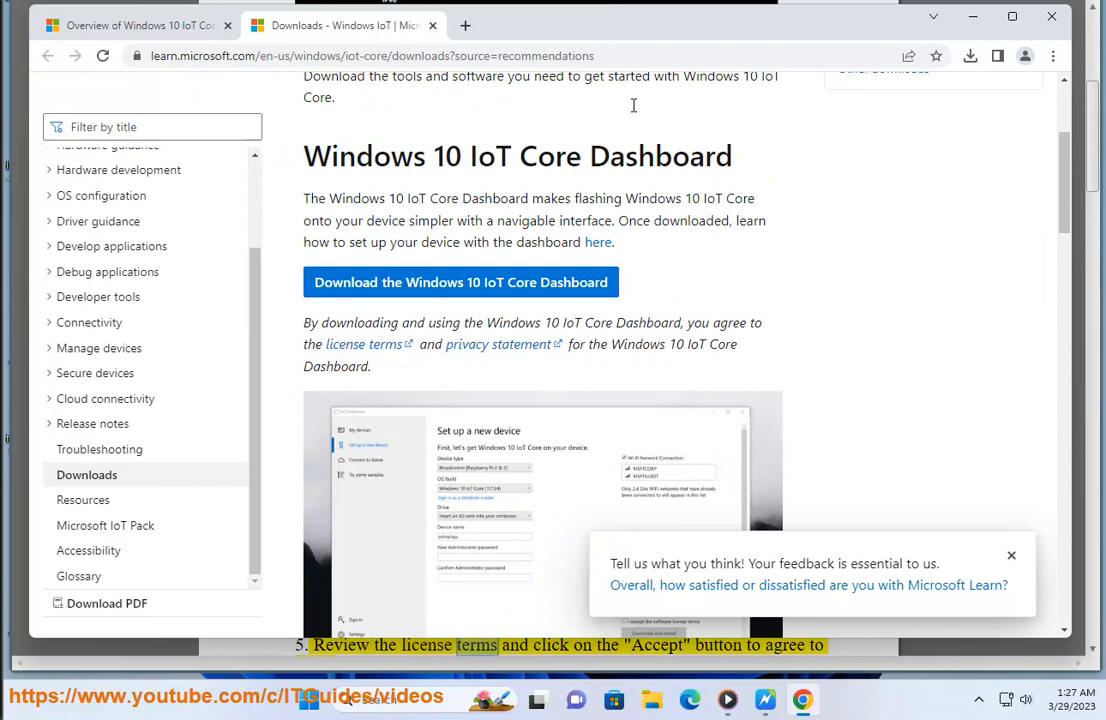
pyautogui.click(130, 25)
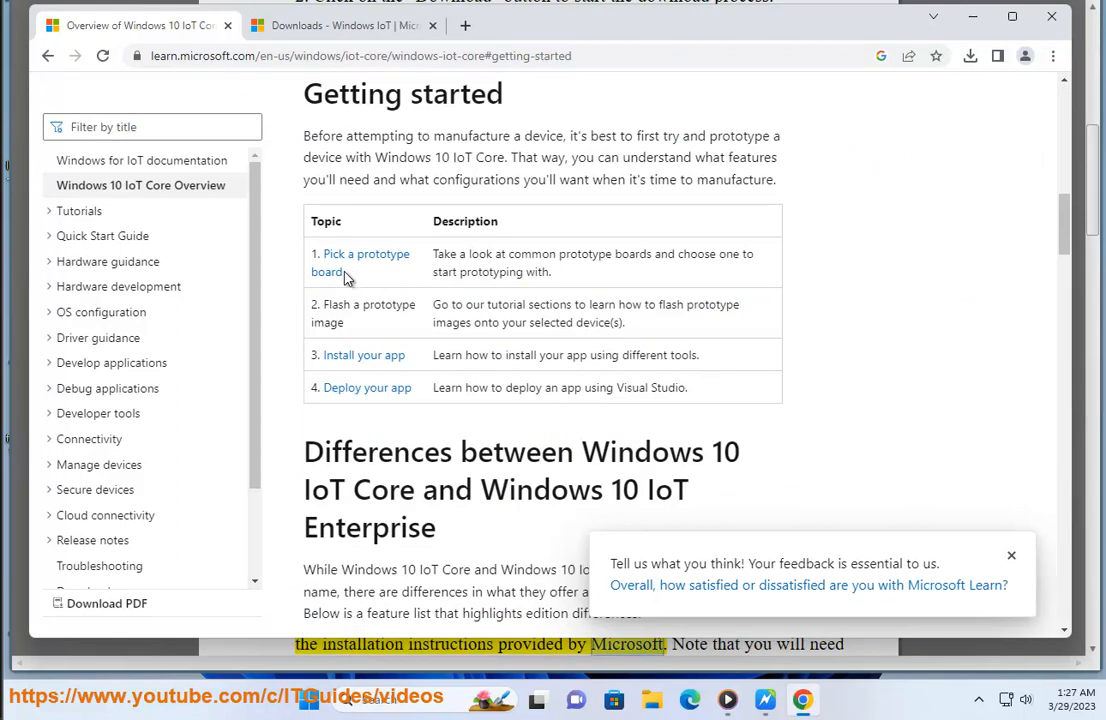
pyautogui.doubleClick(366, 262)
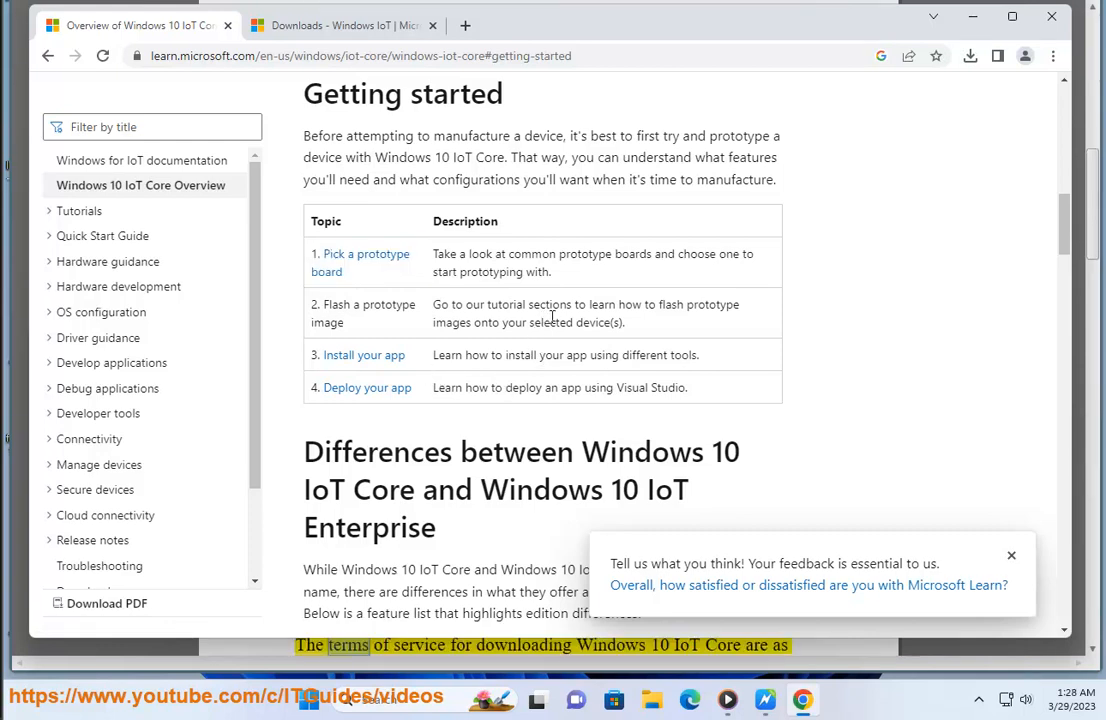
pyautogui.scroll(-3)
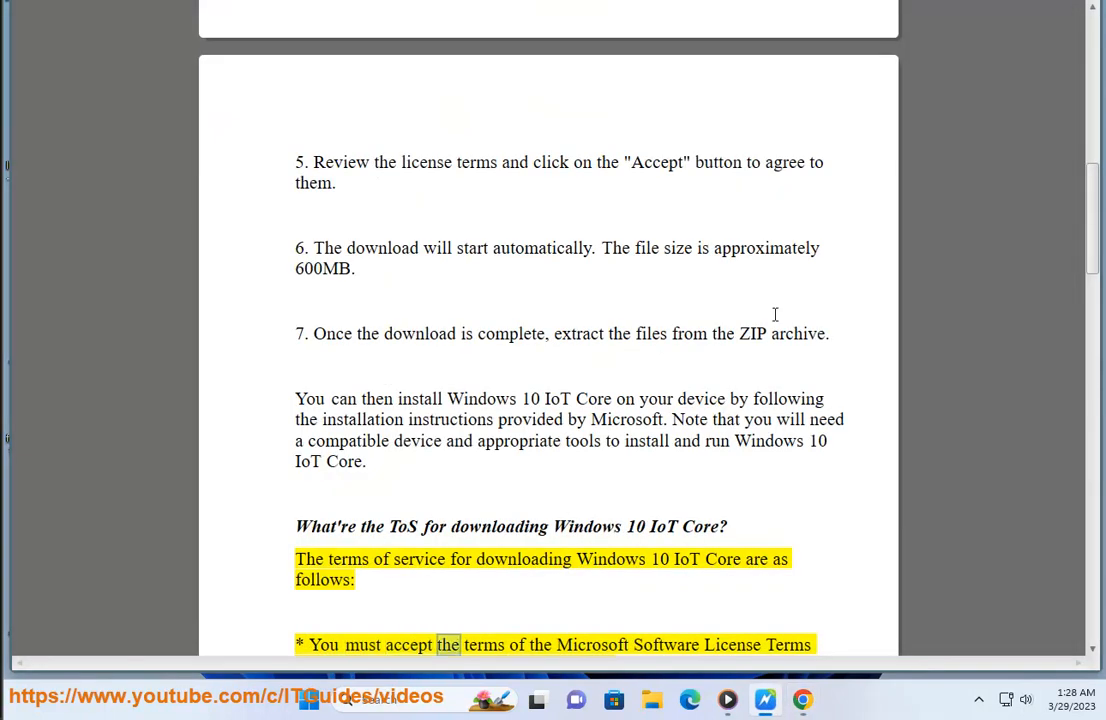
# Step: Follow the read-aloud through the first terms-of-service bullets, scrolling down the list
pyautogui.scroll(-3)
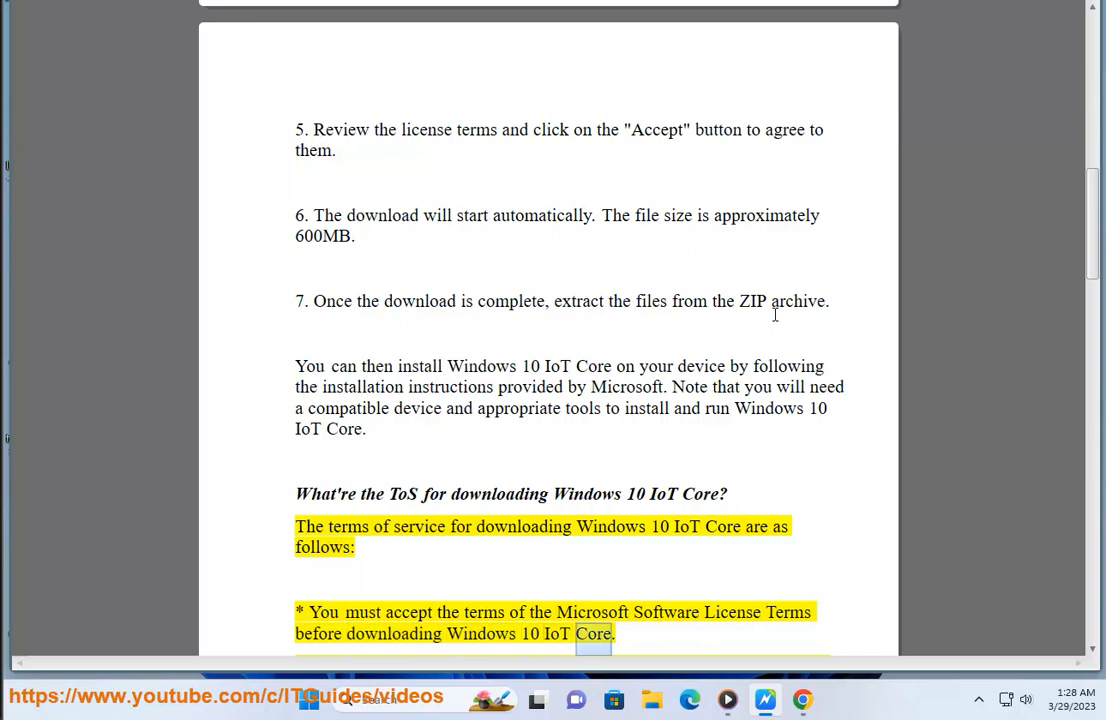
pyautogui.scroll(-3)
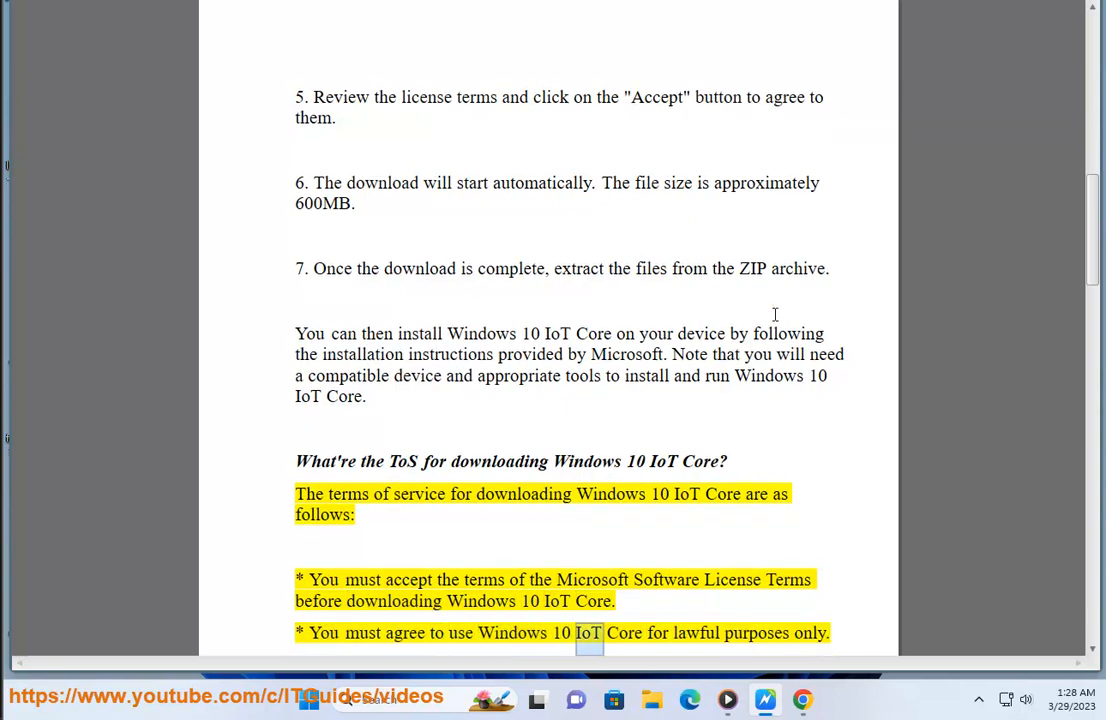
pyautogui.scroll(-3)
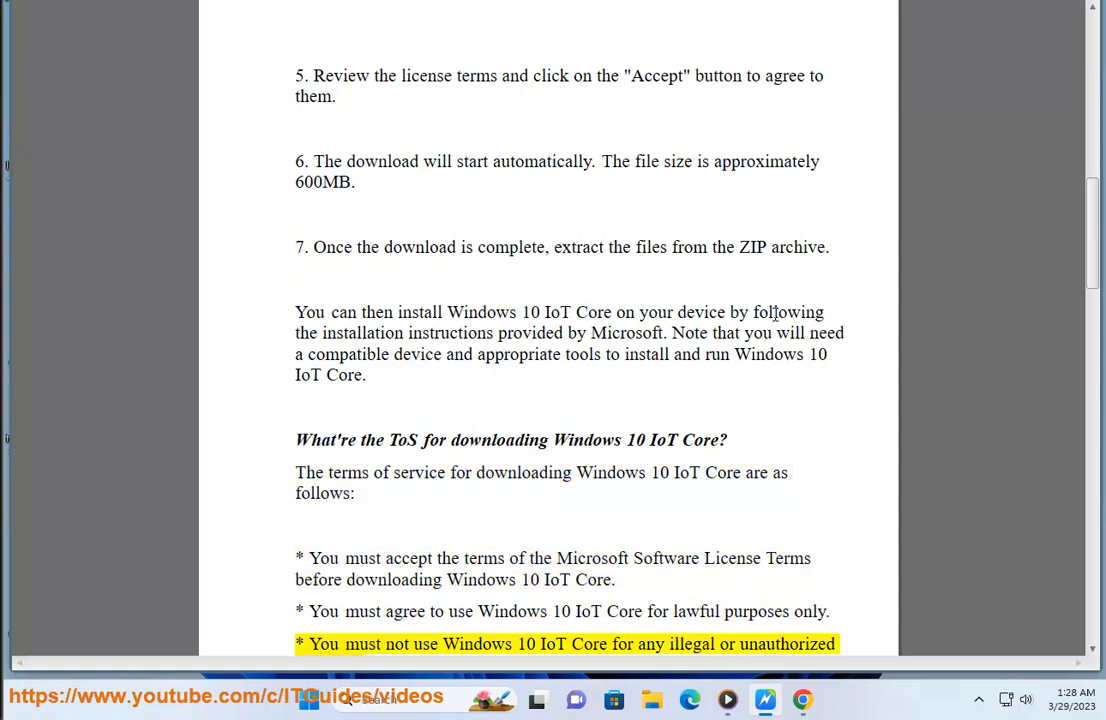
pyautogui.doubleClick(622, 644)
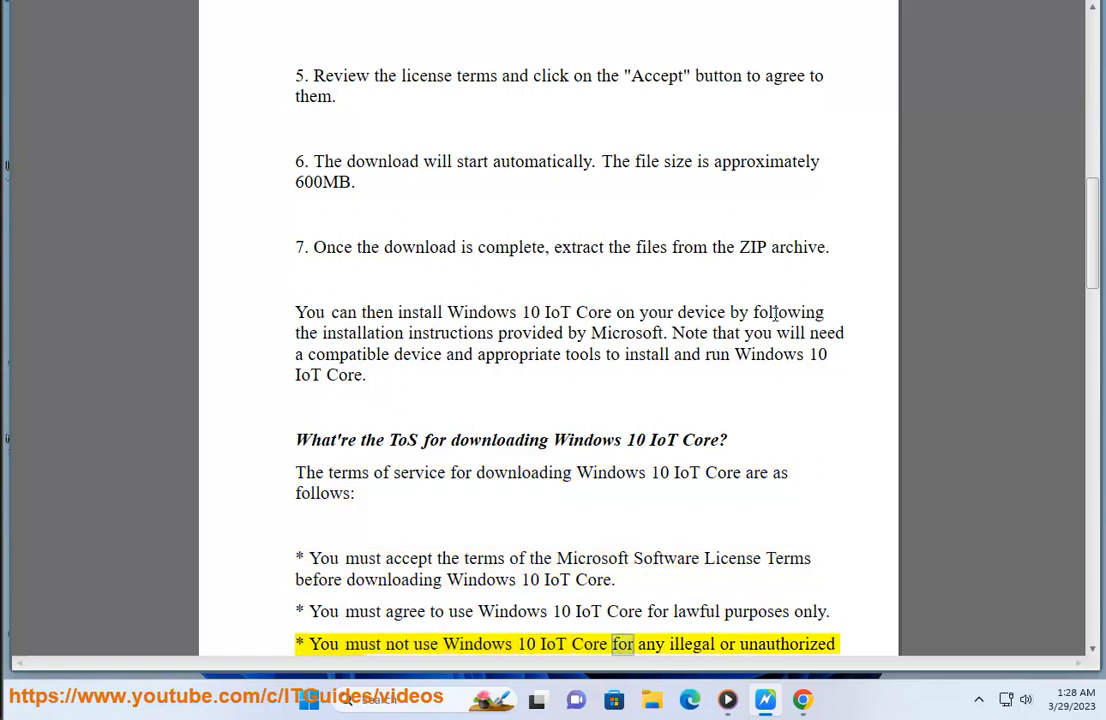
pyautogui.scroll(-3)
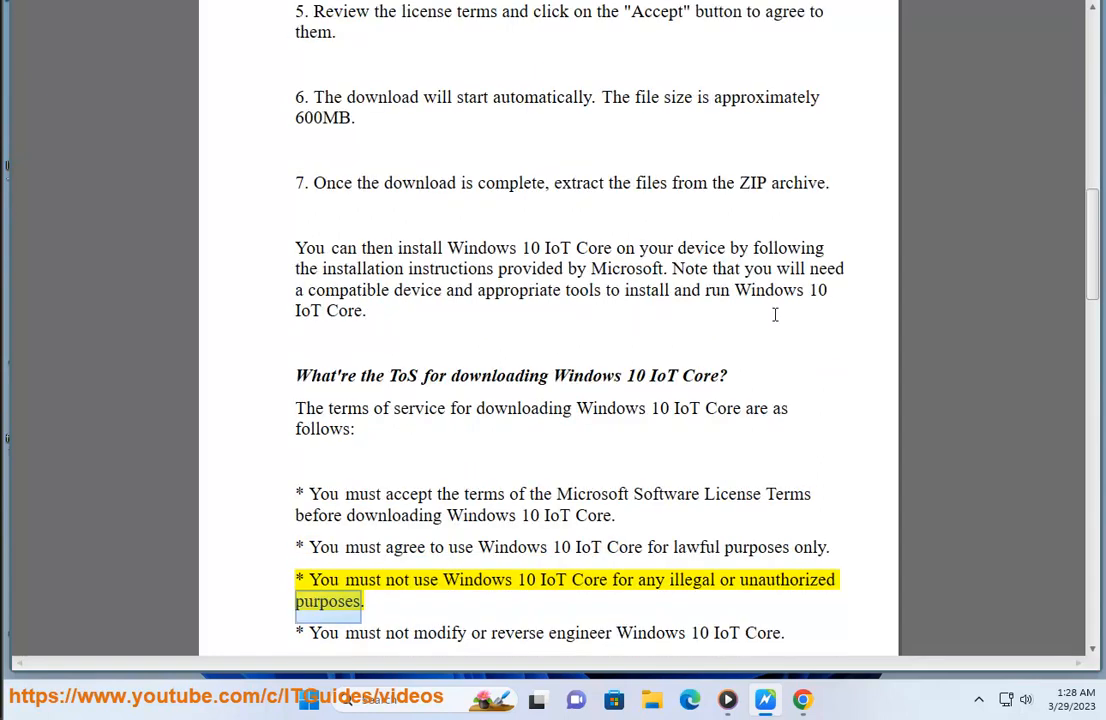
pyautogui.doubleClick(580, 633)
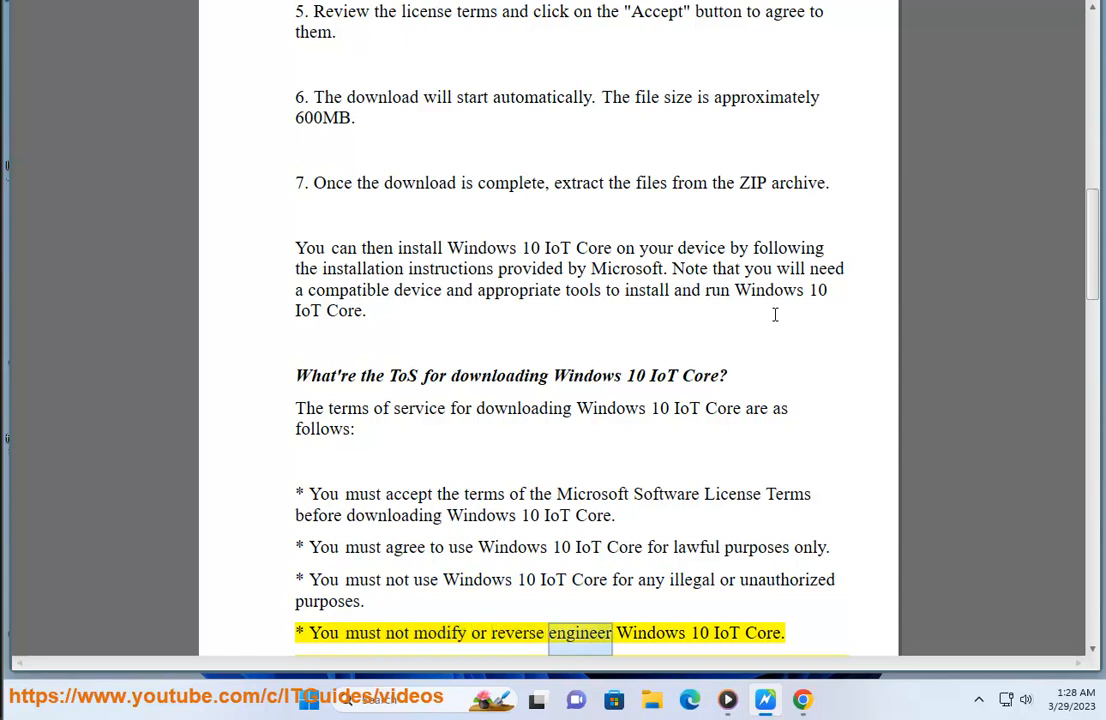
pyautogui.scroll(-3)
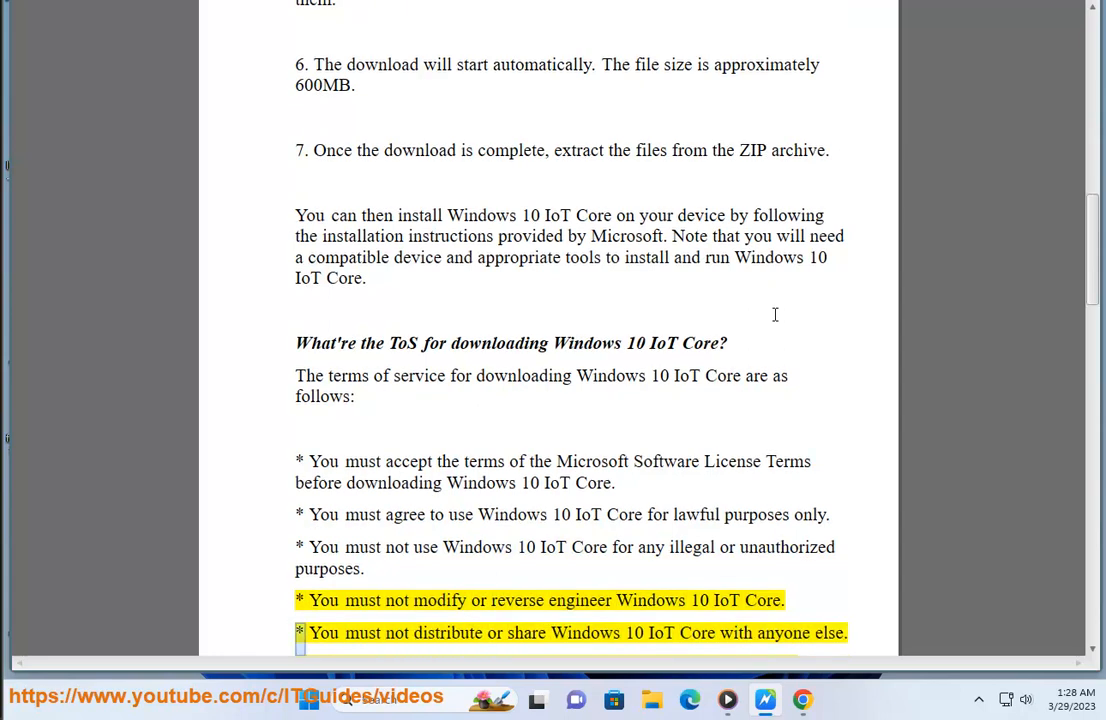
pyautogui.doubleClick(660, 632)
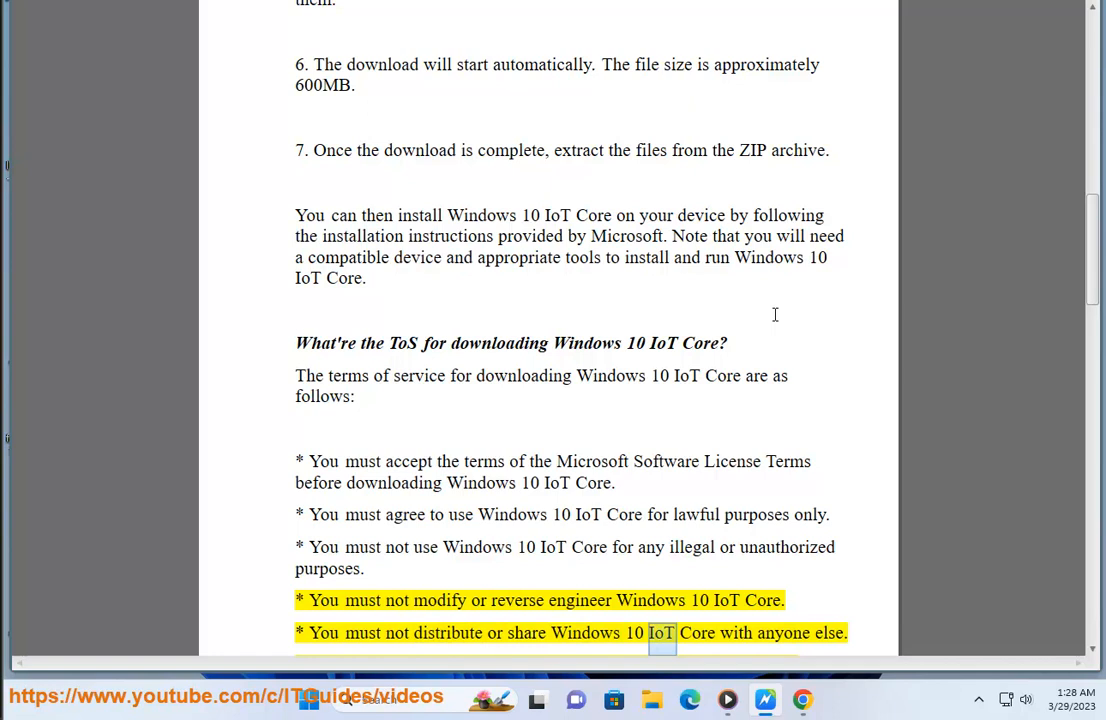
# Step: Continue through the remaining terms to the 'If you do not agree' closing sentence
pyautogui.scroll(-3)
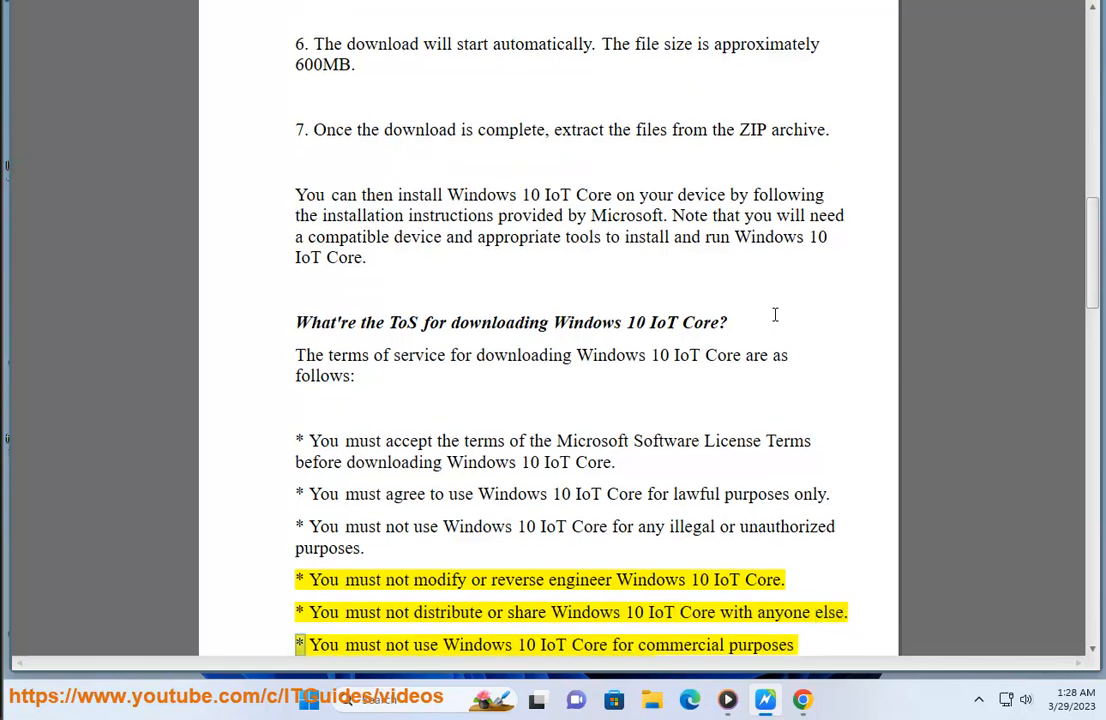
pyautogui.doubleClick(681, 645)
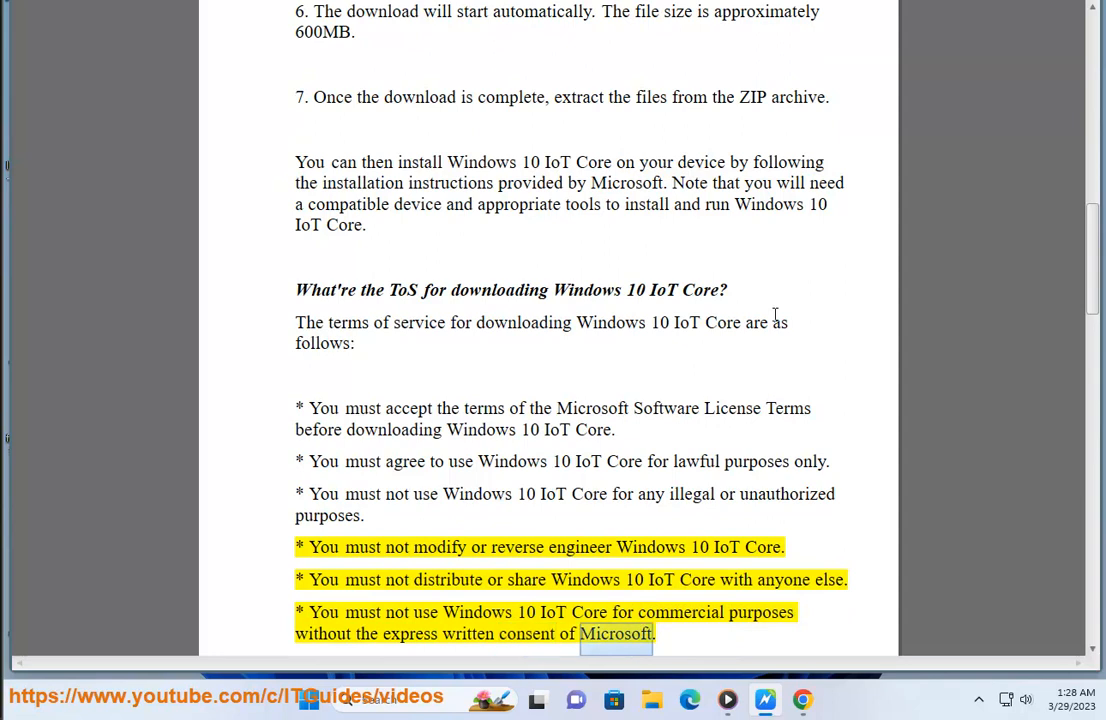
pyautogui.scroll(-3)
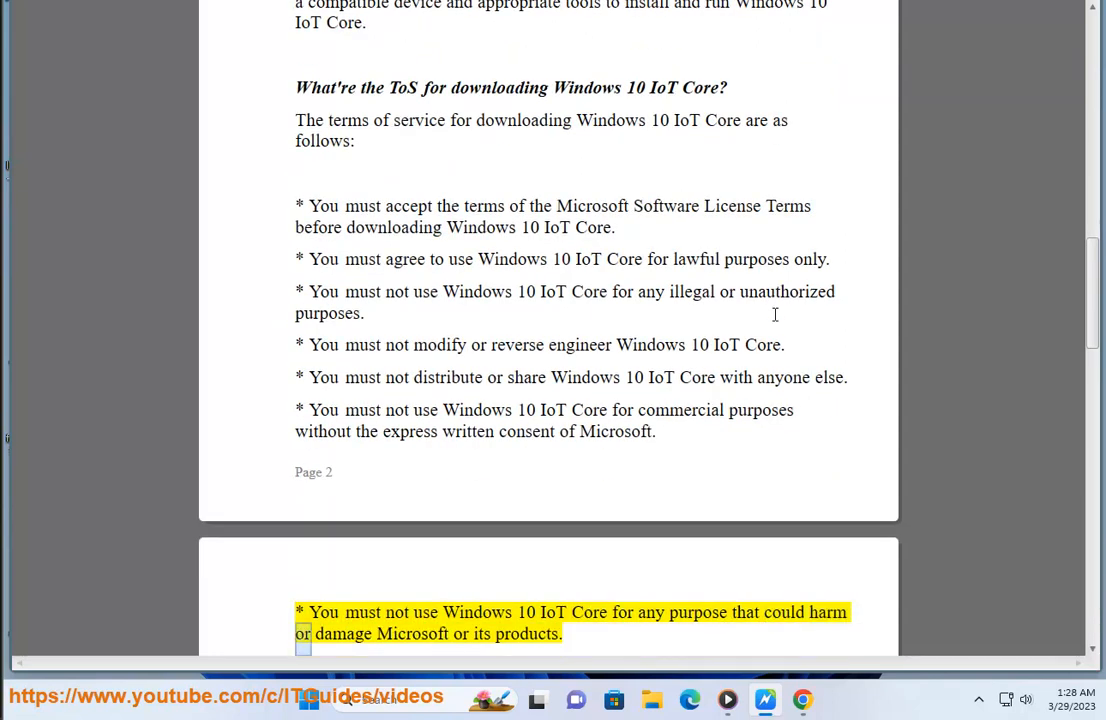
pyautogui.doubleClick(525, 633)
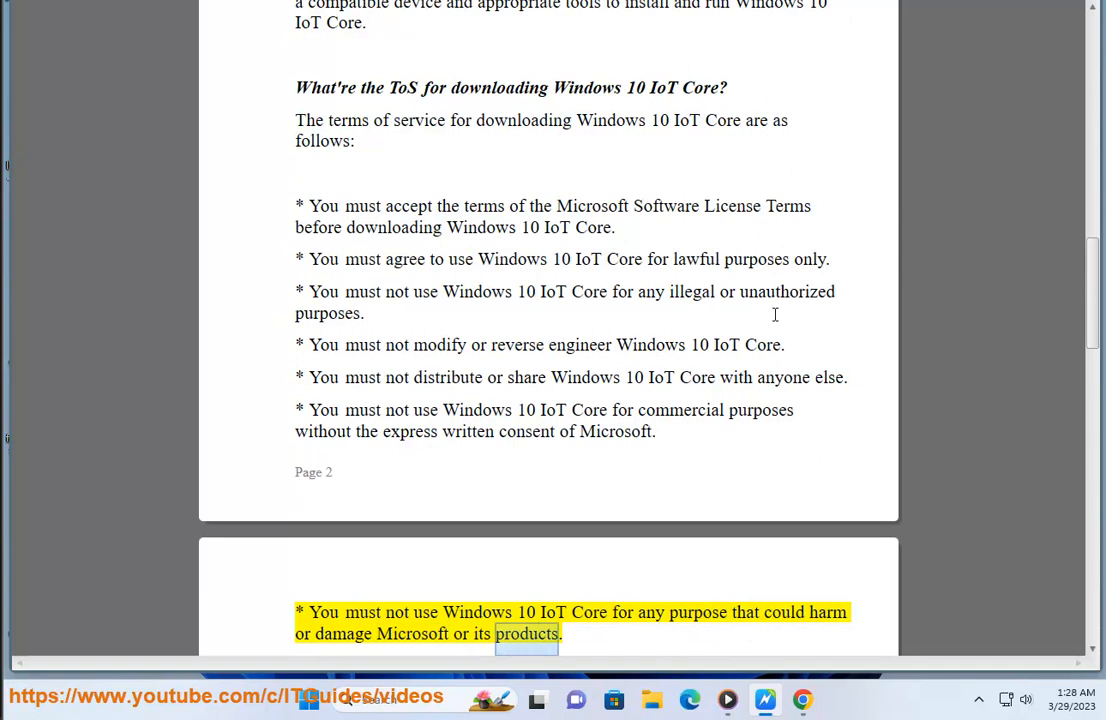
pyautogui.scroll(-3)
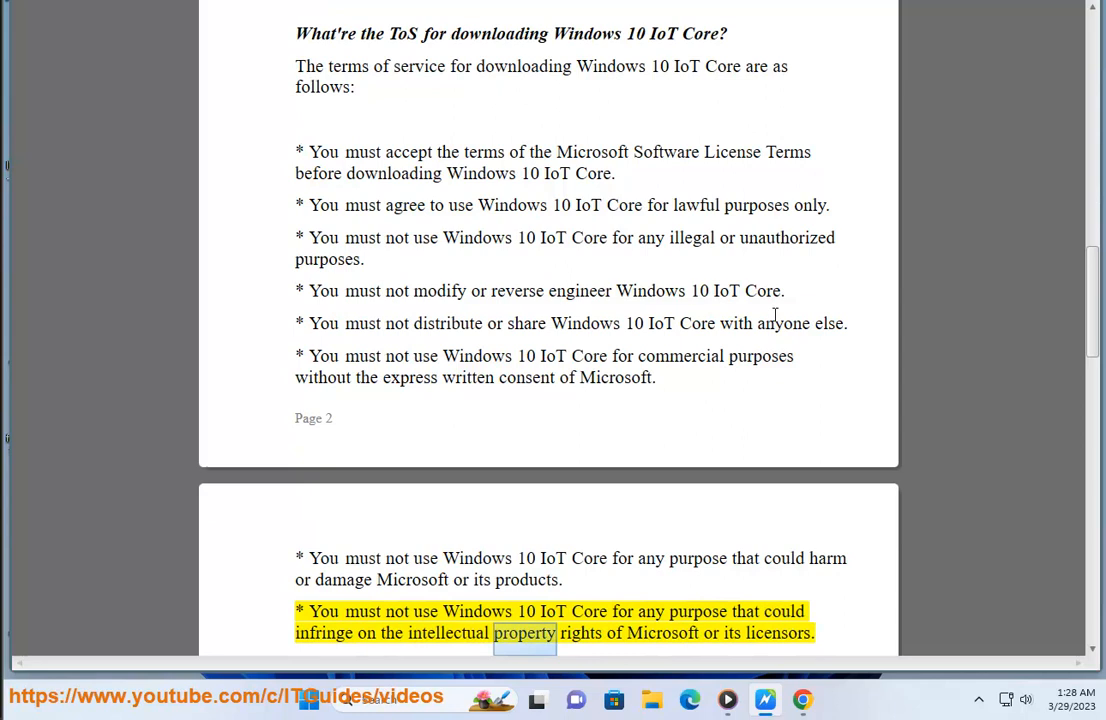
pyautogui.doubleClick(777, 632)
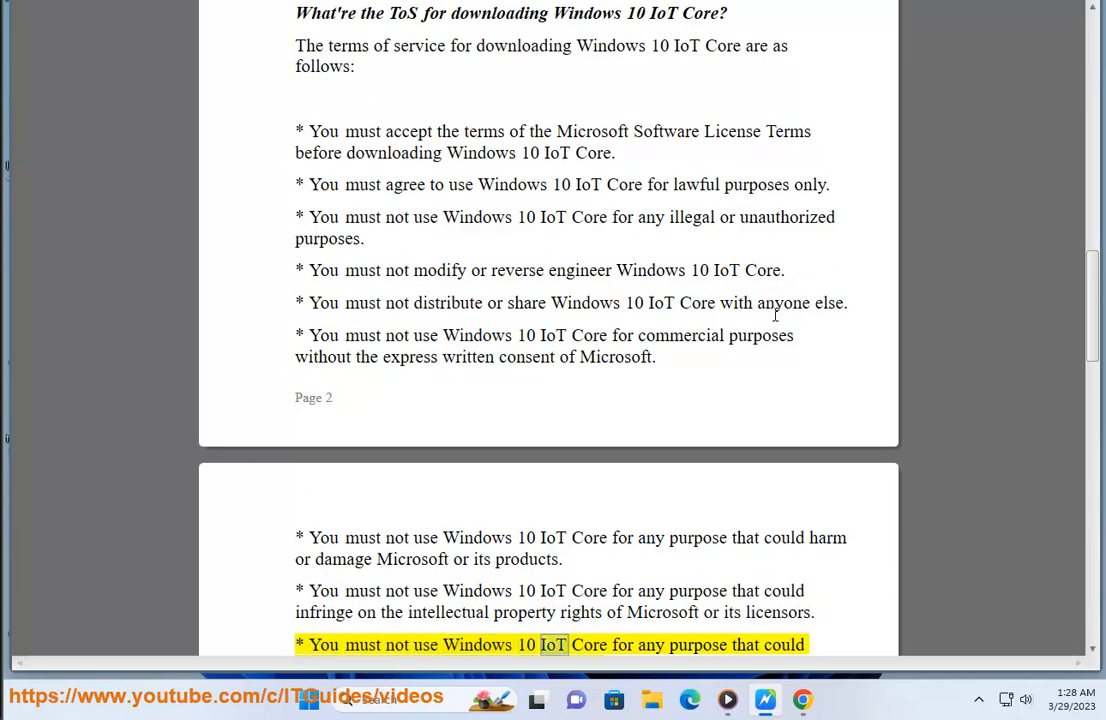
pyautogui.scroll(-3)
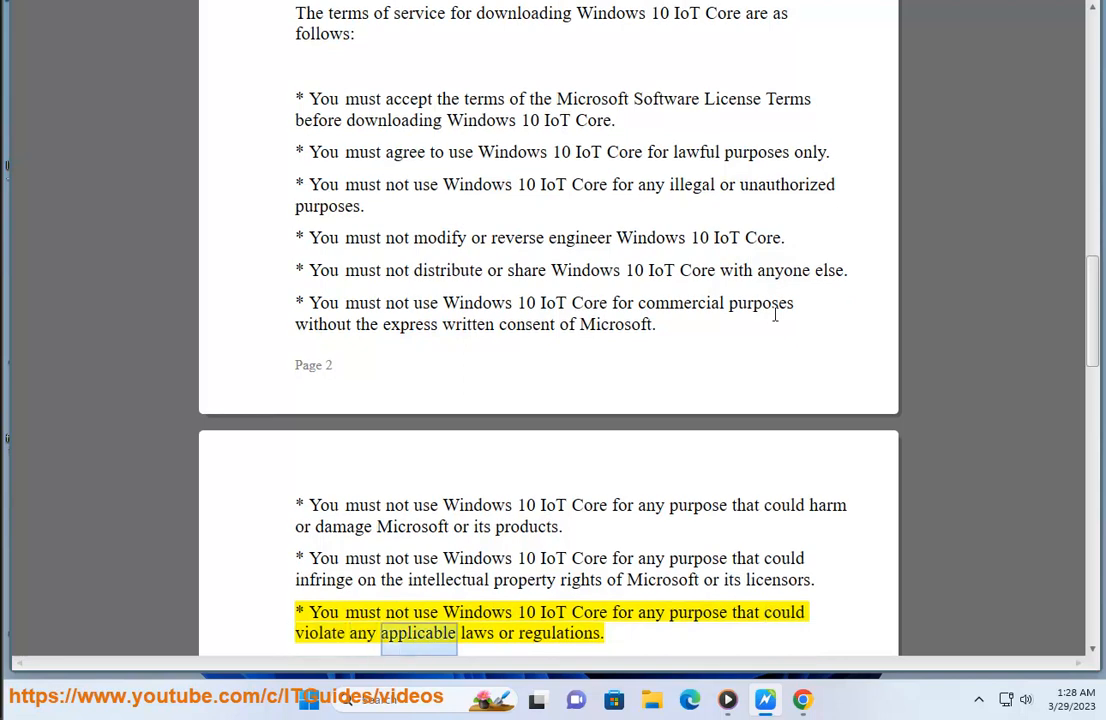
pyautogui.scroll(-3)
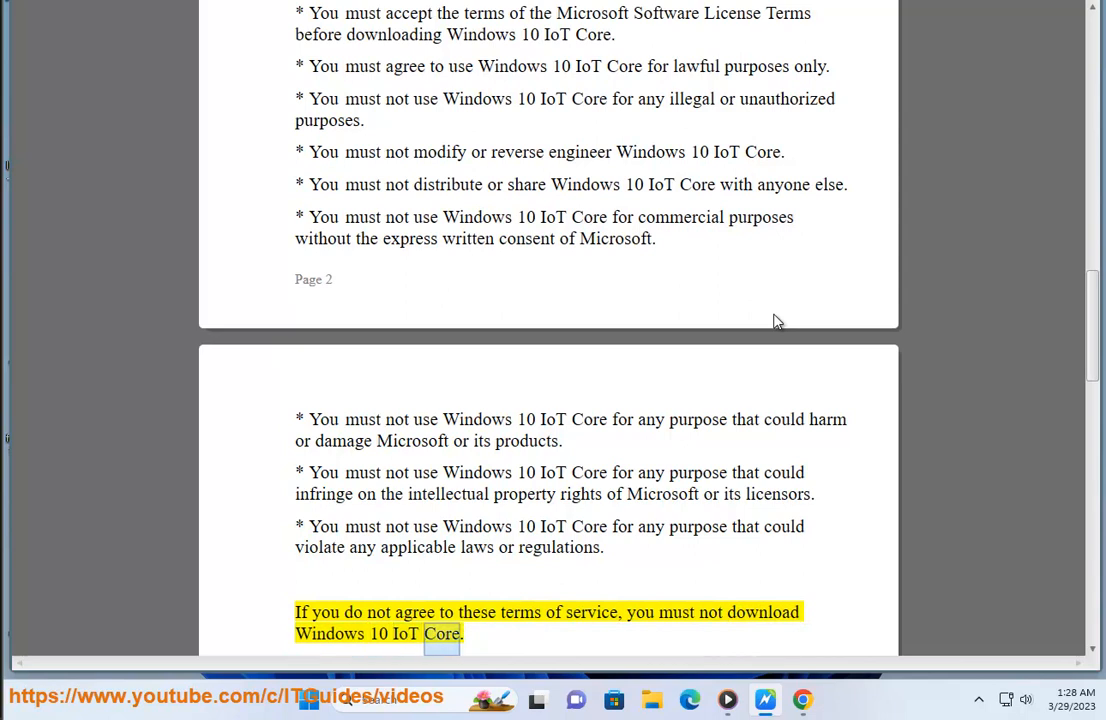
# Step: Scroll into the known error codes section, reading 0xC004F213 and 0x80070490
pyautogui.scroll(-3)
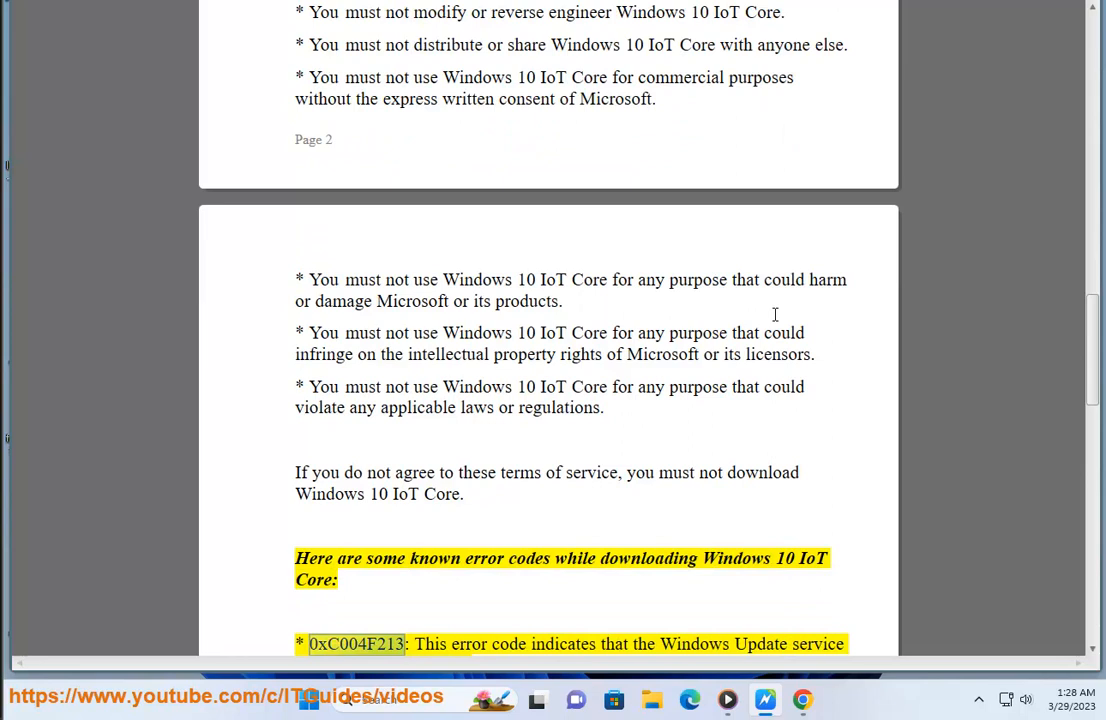
pyautogui.doubleClick(469, 644)
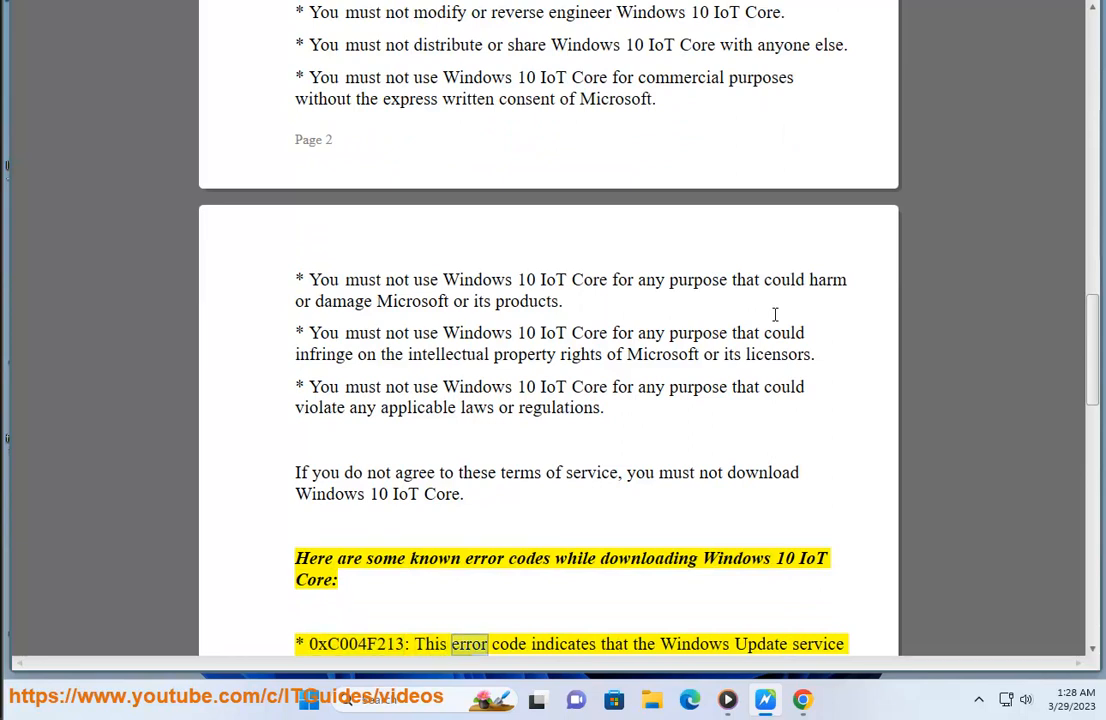
pyautogui.scroll(-3)
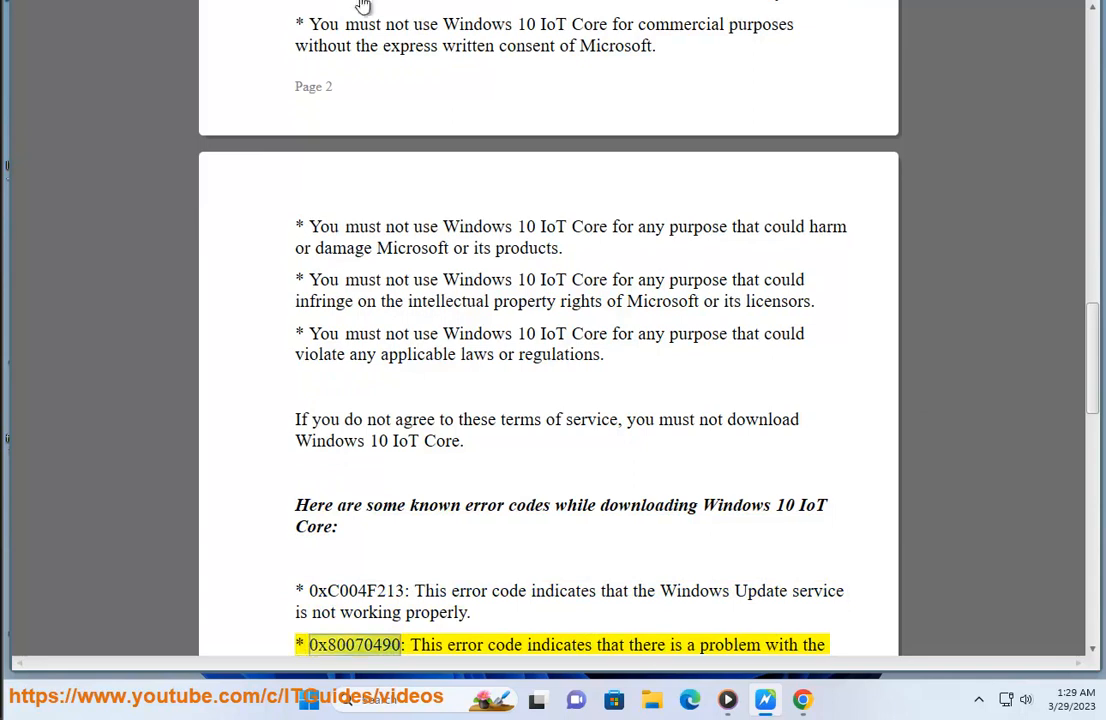
pyautogui.scroll(-3)
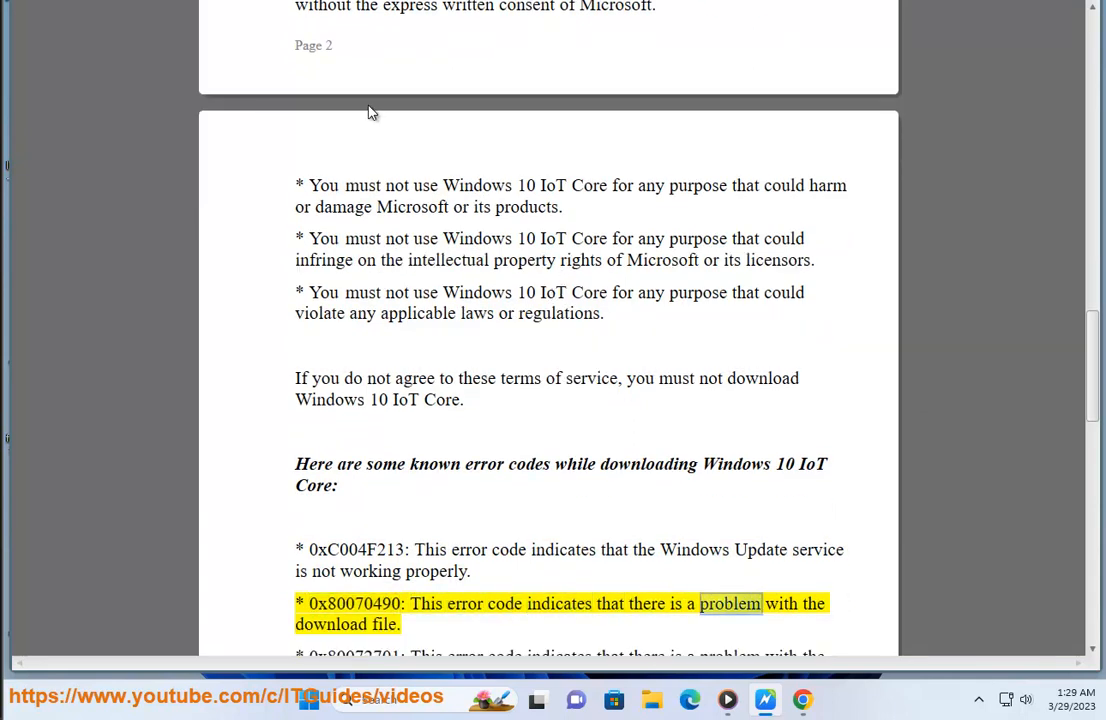
pyautogui.scroll(-3)
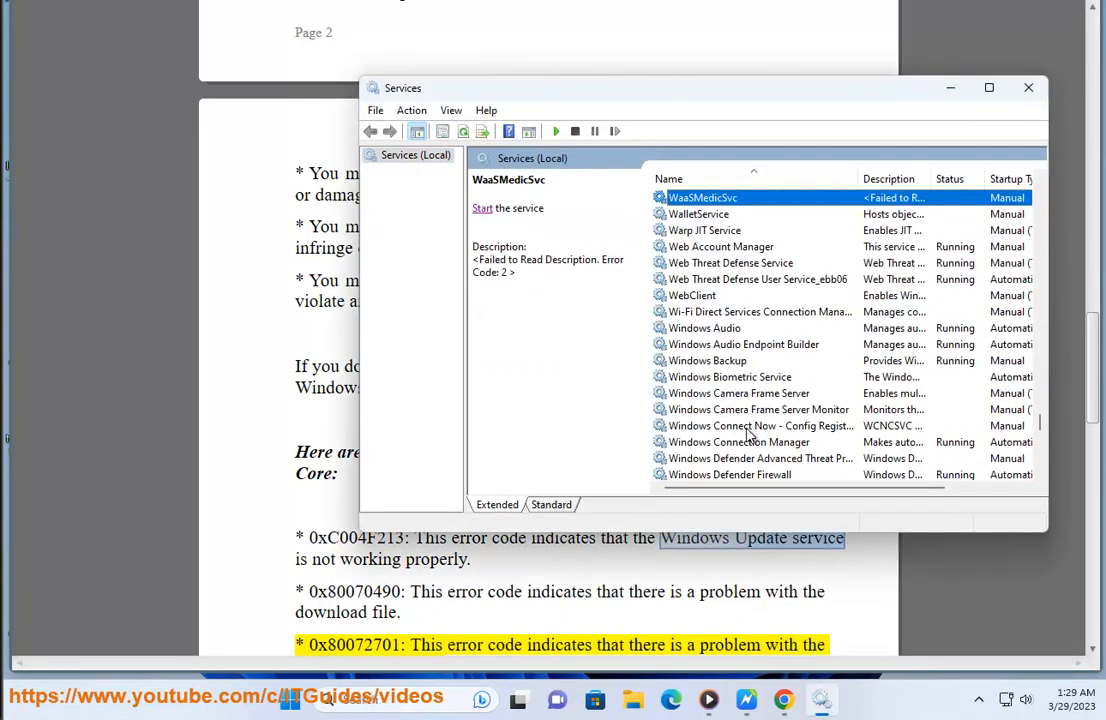
# Step: Scroll the Services (Local) list down to the Windows Update entry
pyautogui.scroll(-3)
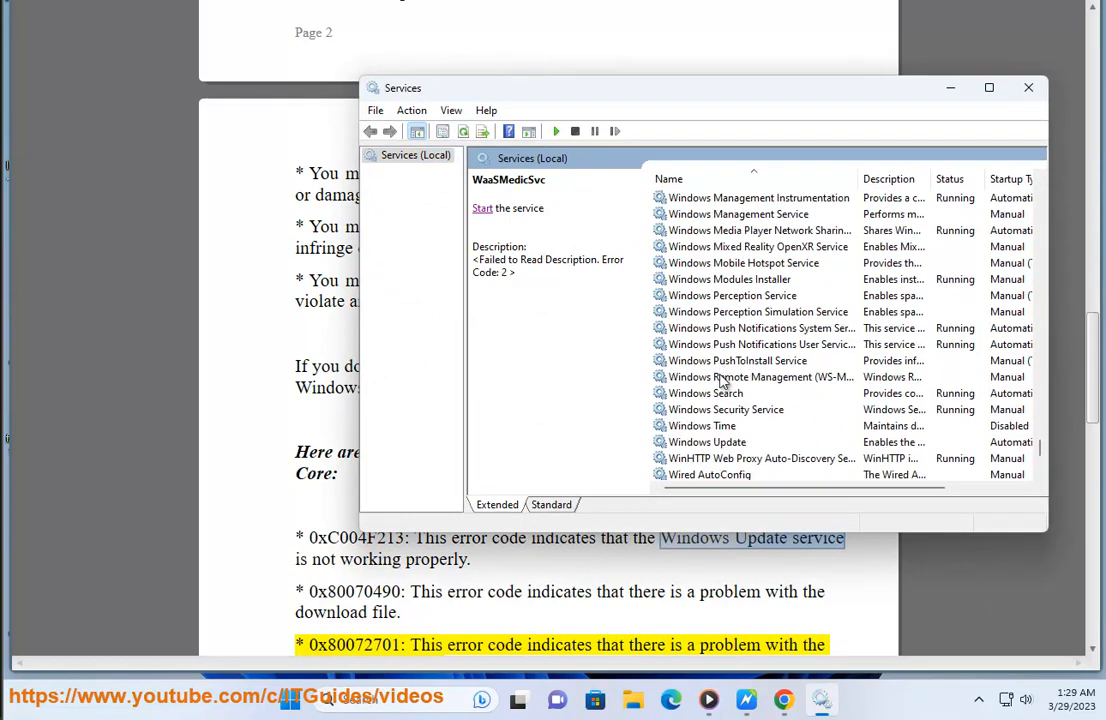
pyautogui.click(708, 442)
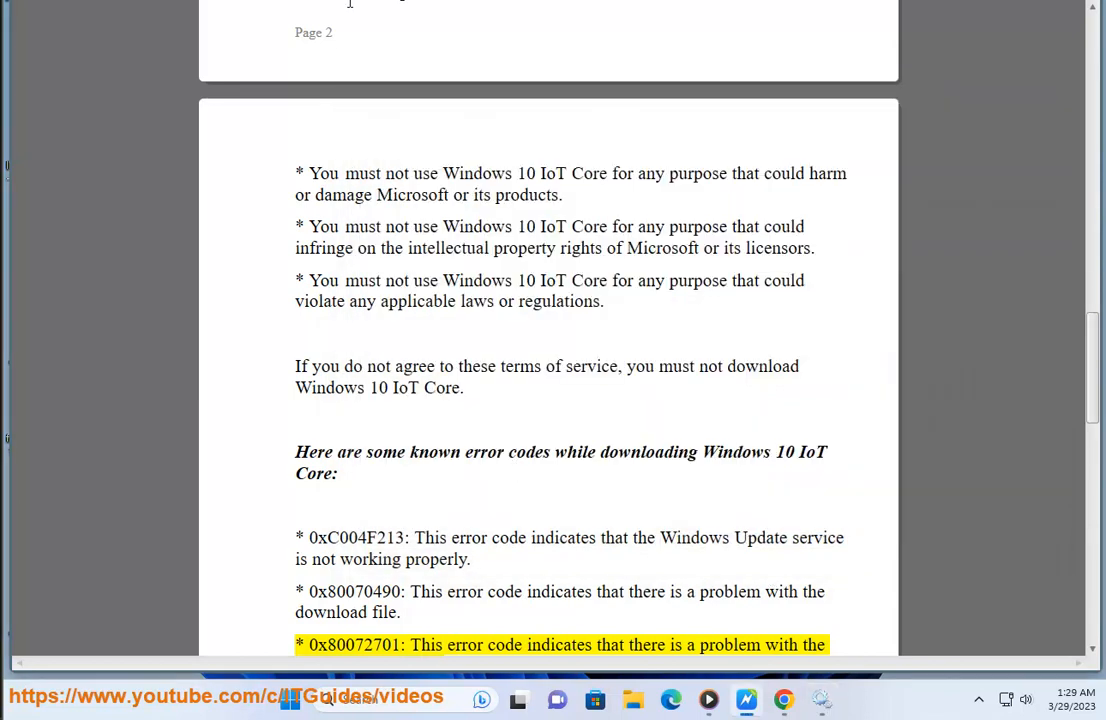
pyautogui.moveTo(754, 391)
pyautogui.write('P')
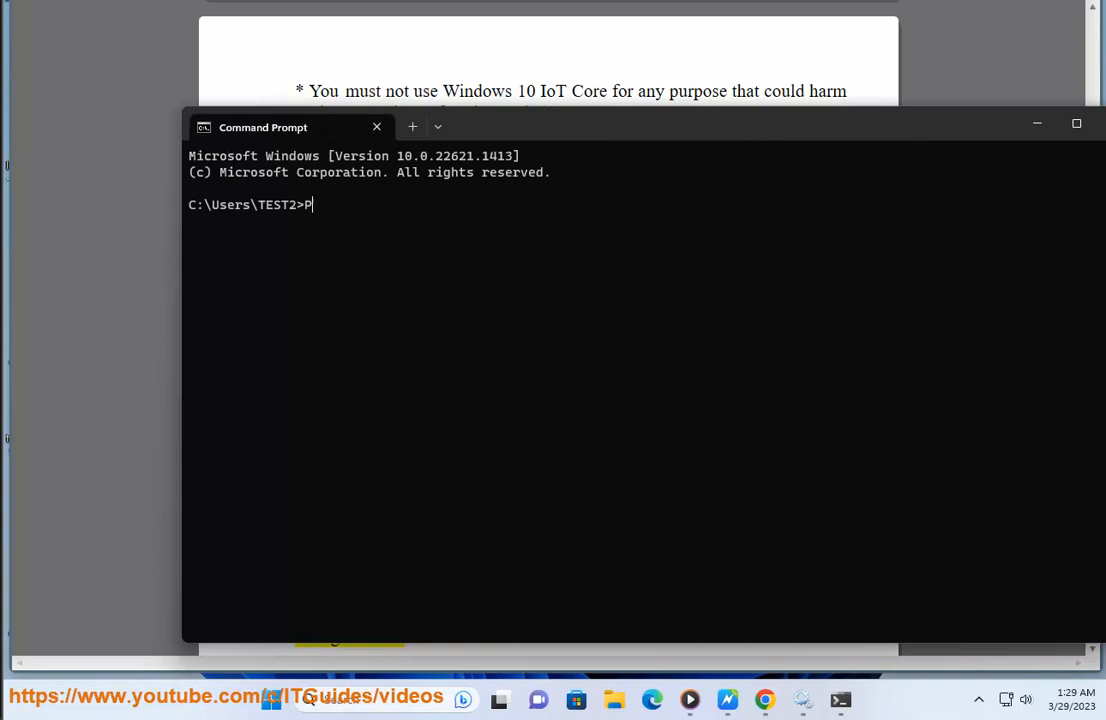
# Step: Ping MICROSOFT.COM, retrying after a typo, and view the 'Request timed out' result
pyautogui.write('ING M')
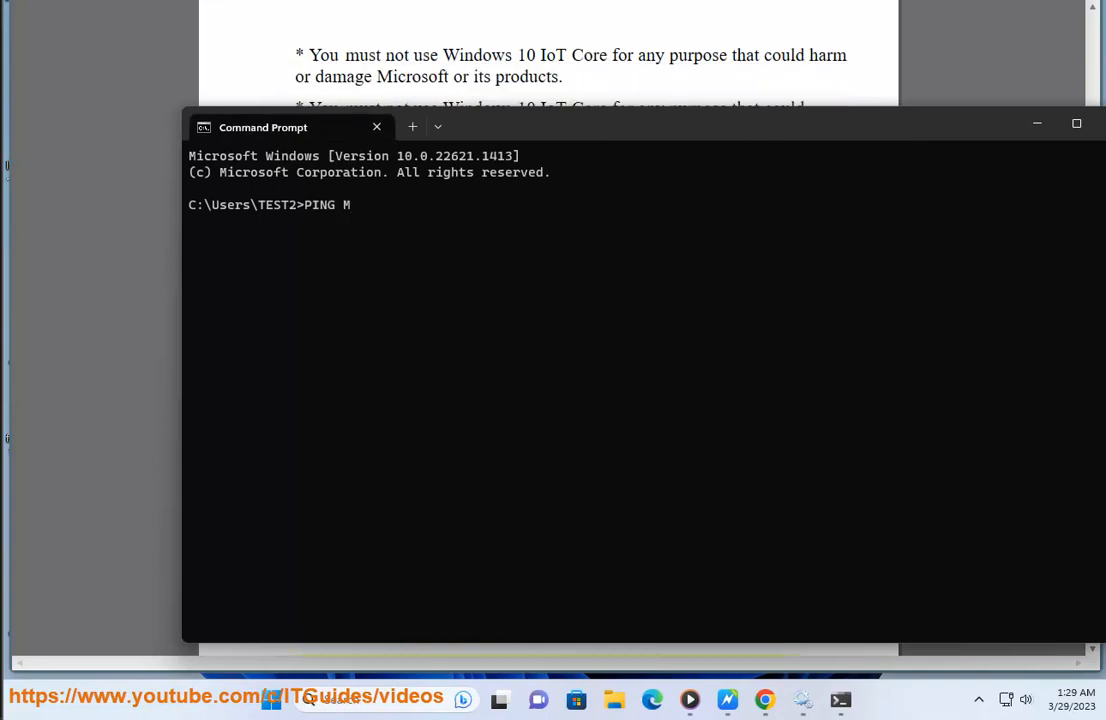
pyautogui.write('ICROSOFT.COM\\')
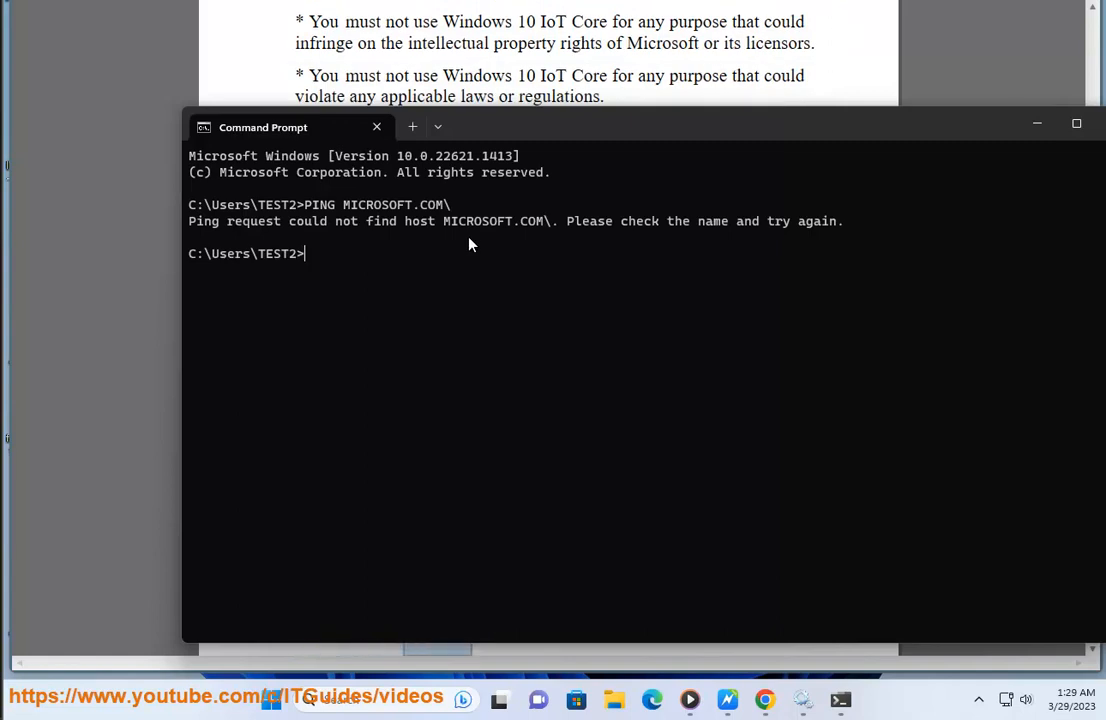
pyautogui.write('PING MICROSOFT.COM')
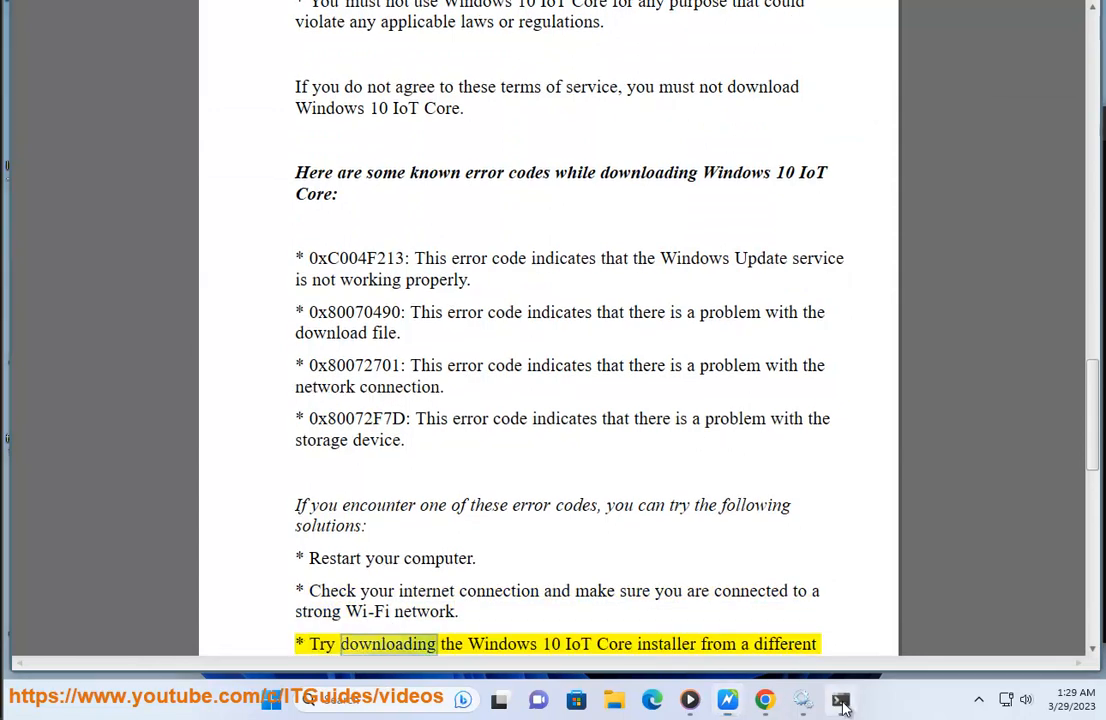
pyautogui.click(840, 699)
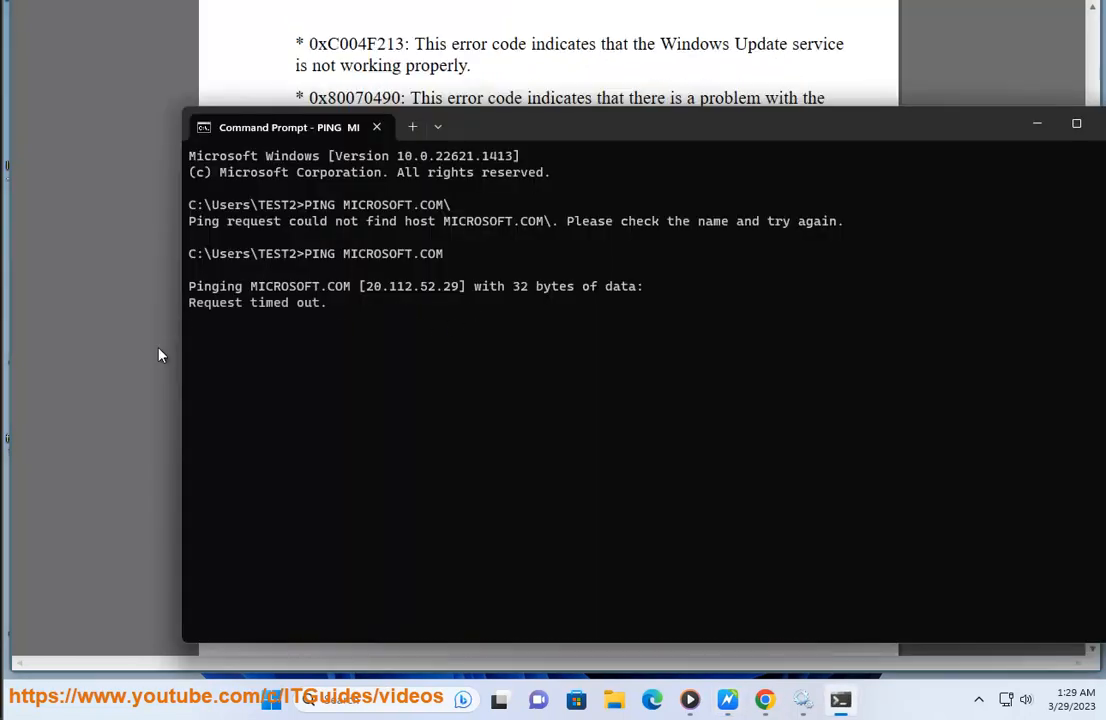